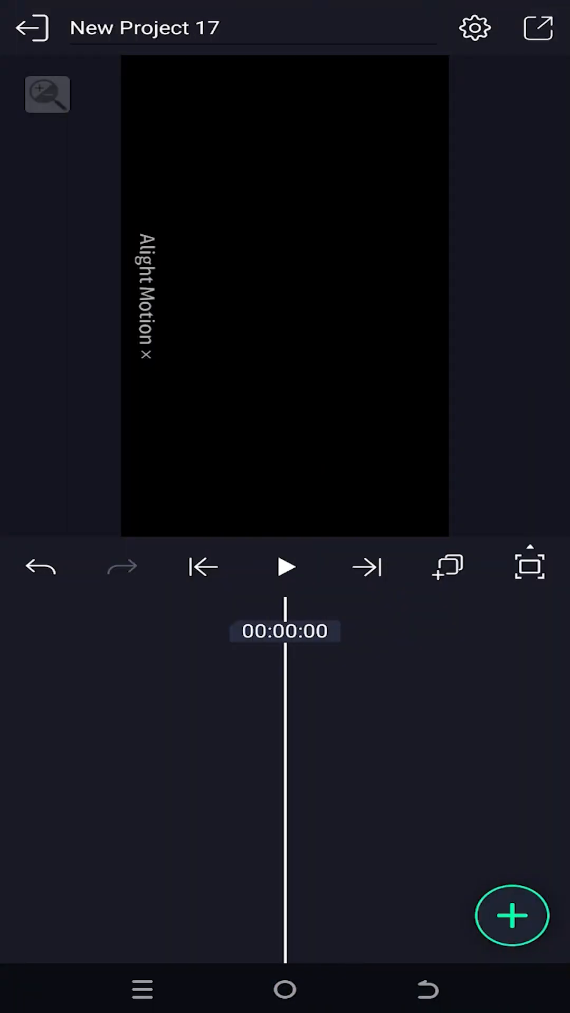
# Add the Spain flag image from Media as a new layer on the timeline.
pyautogui.click(510, 914)
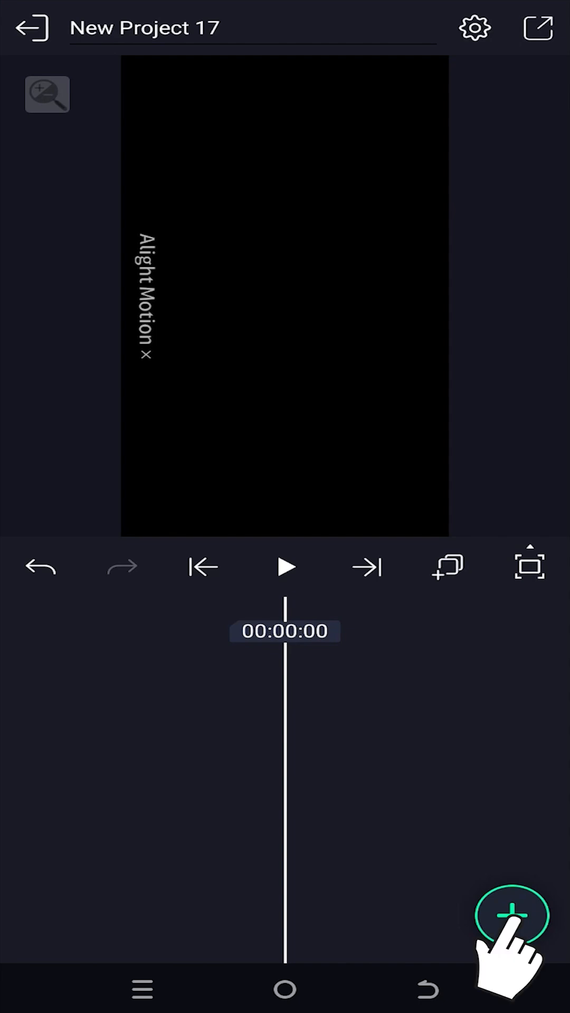
pyautogui.click(511, 916)
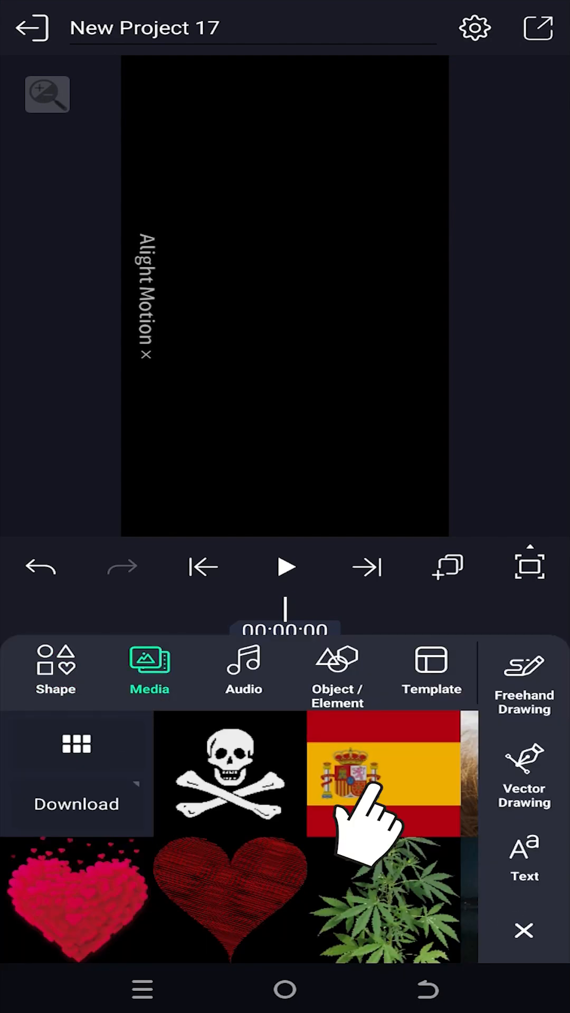
pyautogui.click(384, 779)
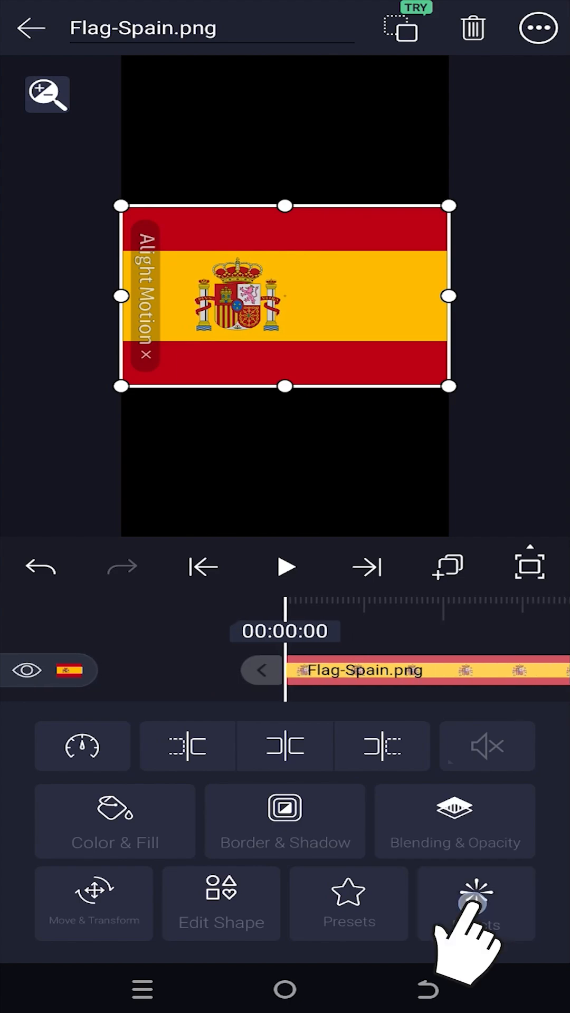
# Search the effects for 'wav' and apply Wave Warp to the flag layer.
pyautogui.click(475, 903)
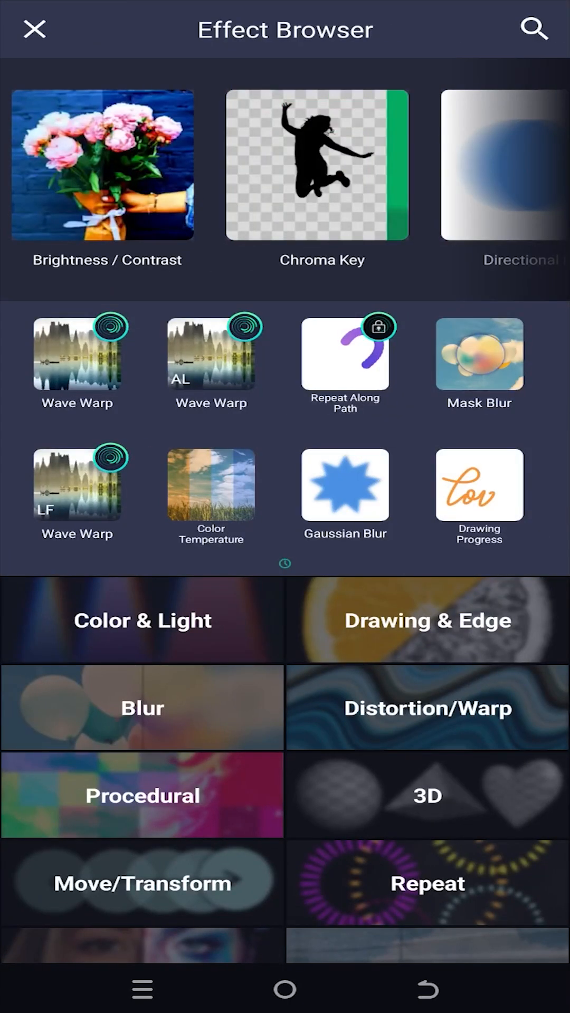
pyautogui.click(532, 30)
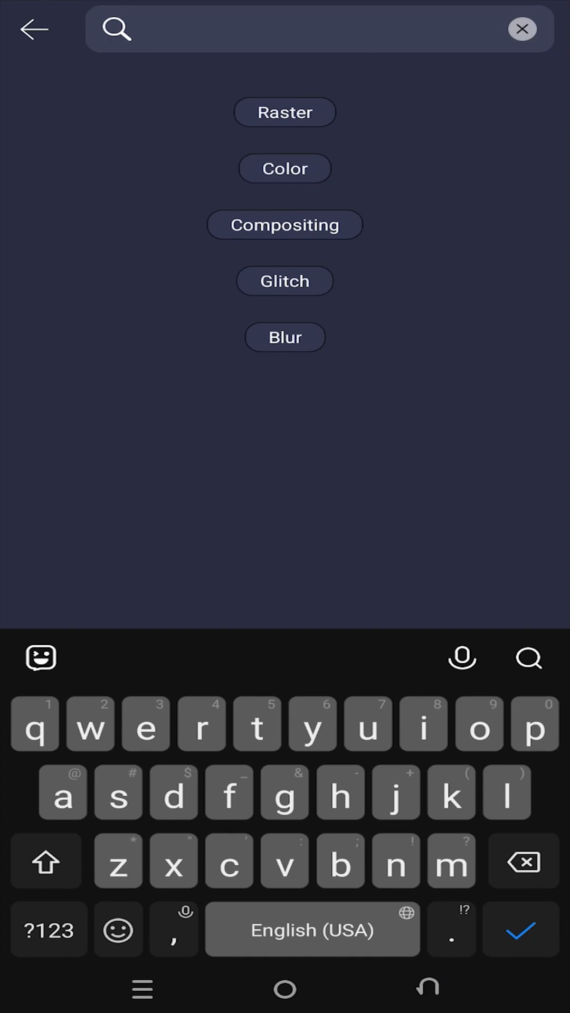
pyautogui.write('wav')
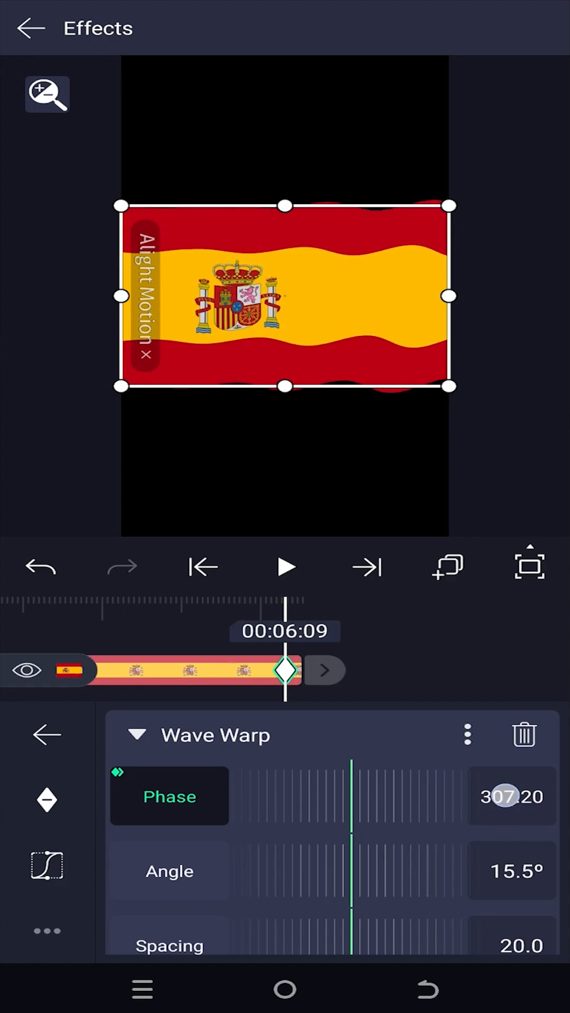
# Keyframe the Wave Warp phase so it reaches 300 partway through the timeline.
pyautogui.click(510, 795)
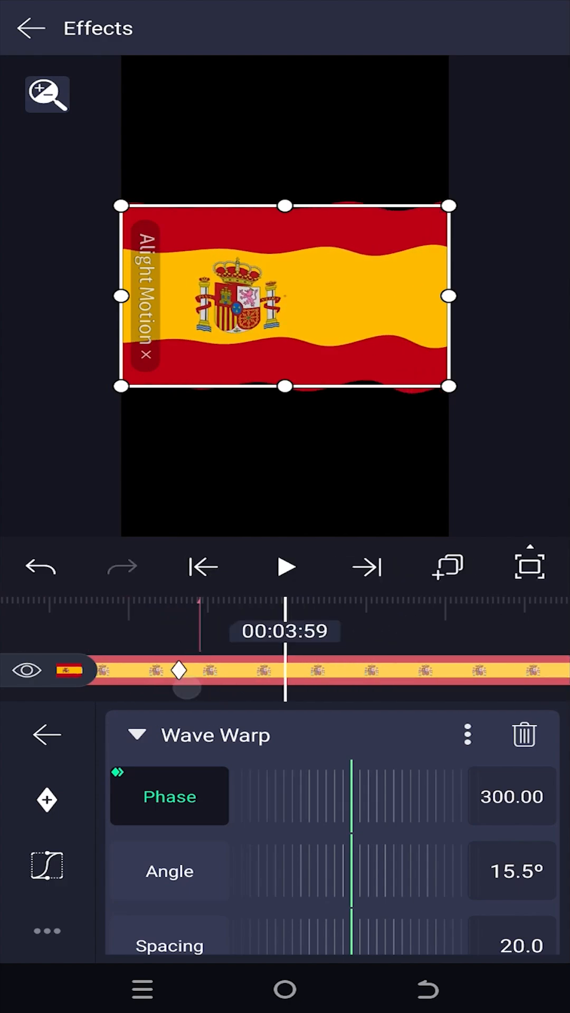
# Set magnitude 1.7 and warp angle 90°, then scroll down to the Damping options.
pyautogui.click(202, 567)
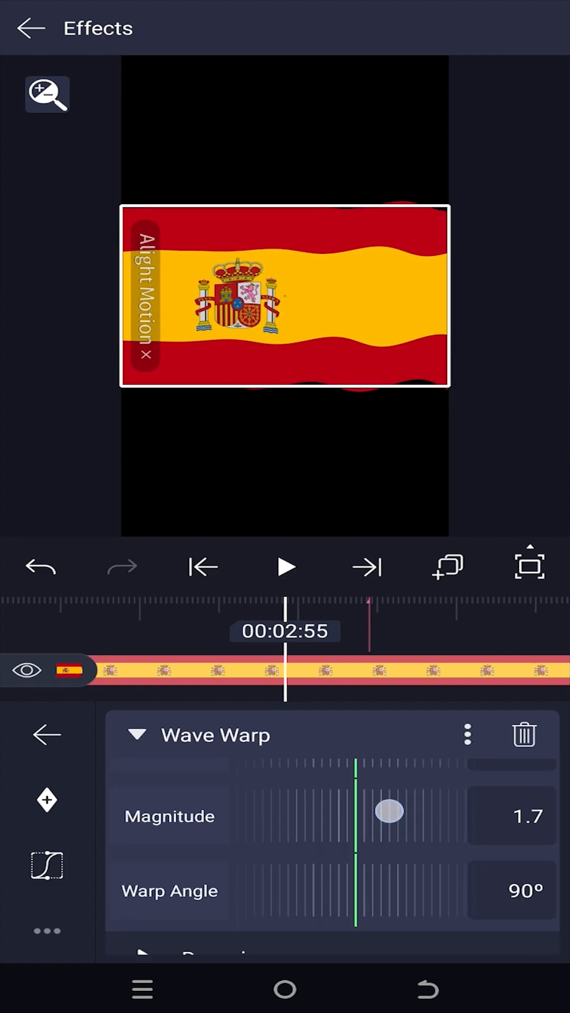
pyautogui.scroll(-3)
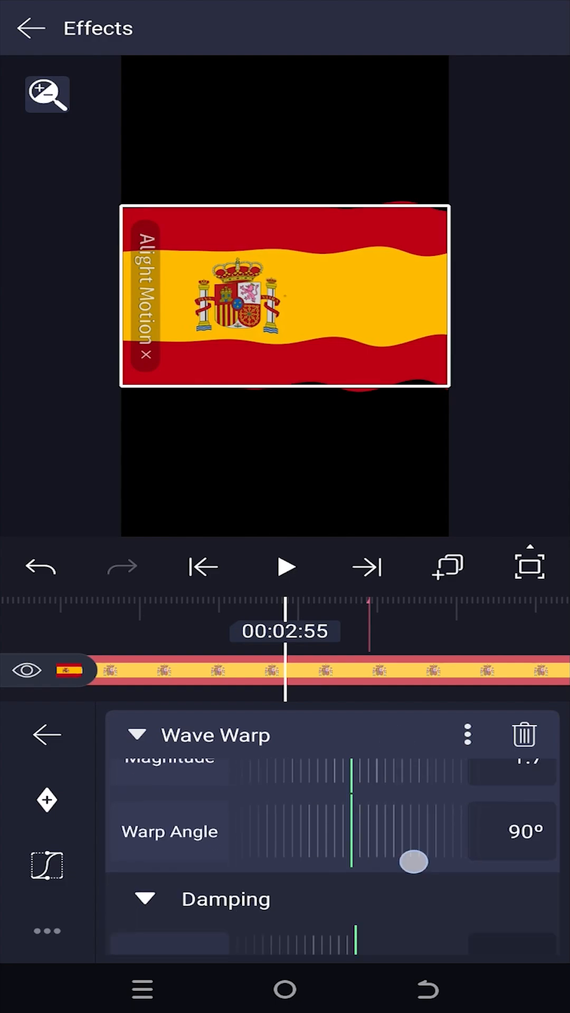